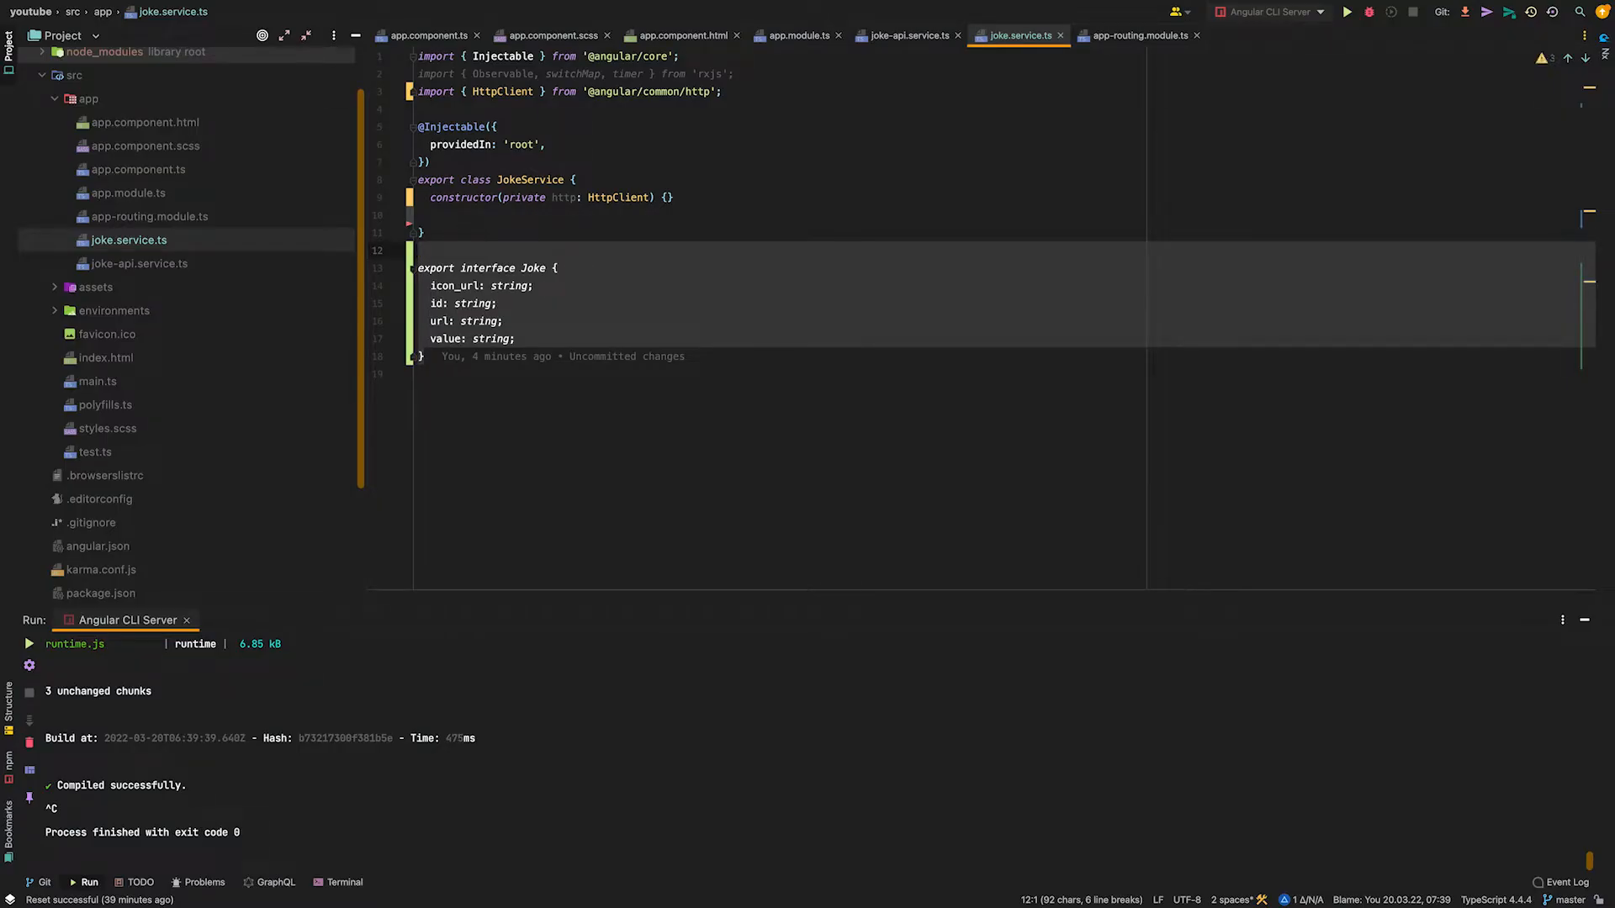
pyautogui.moveTo(639, 254)
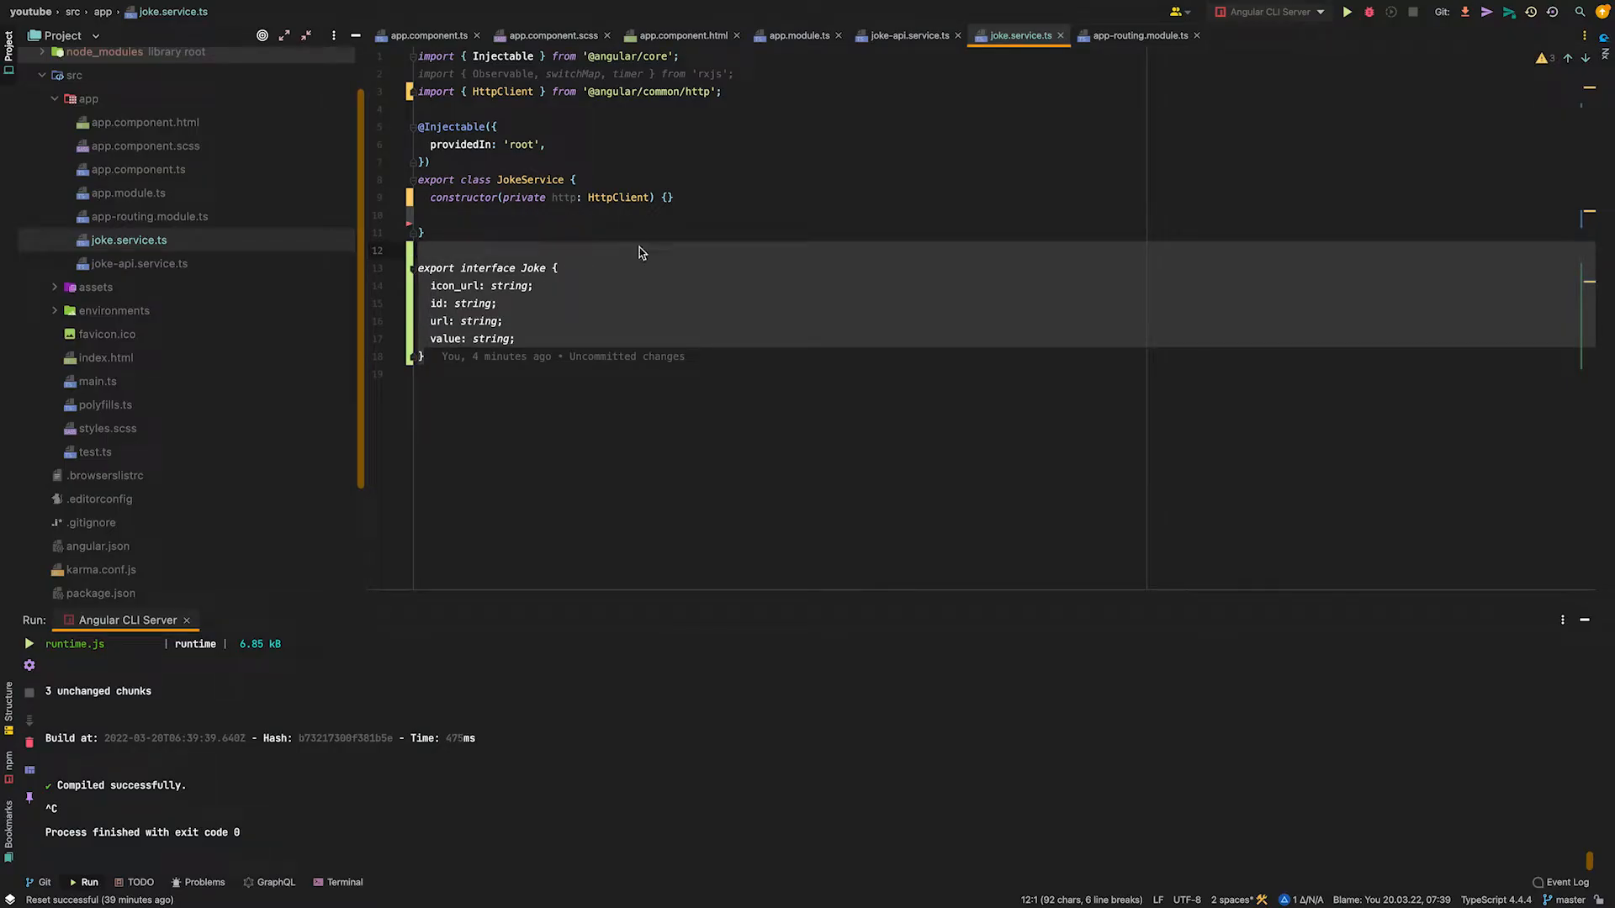
# Add getRandomJoke() returning this.http.get<Joke> of the Chuck Norris random-joke URL.
pyautogui.click(639, 251)
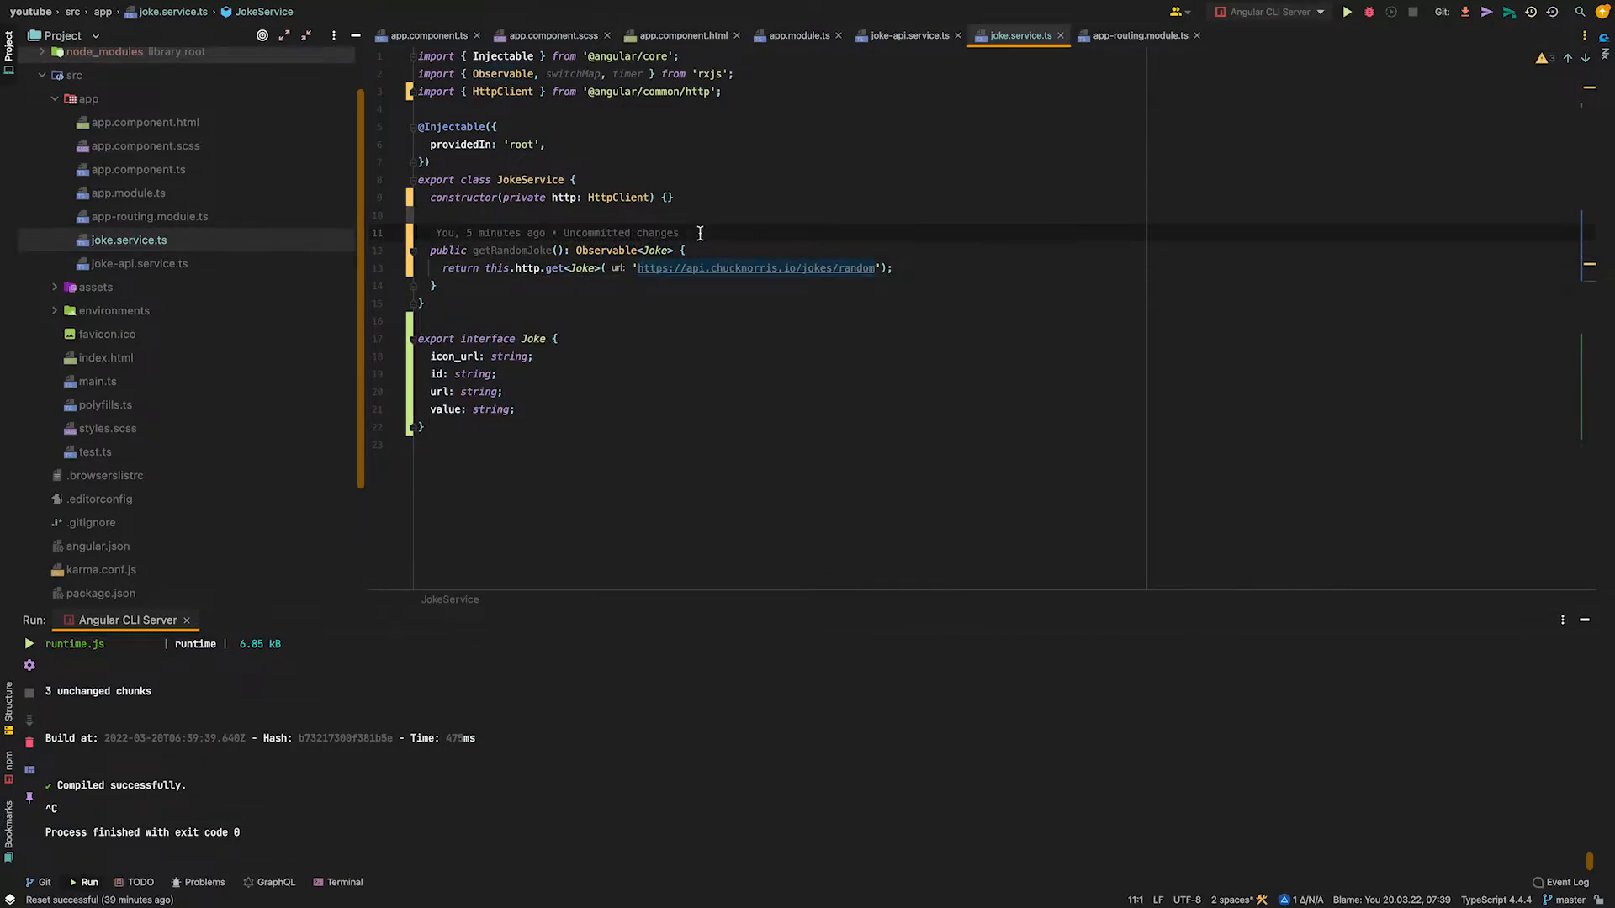
pyautogui.click(757, 267)
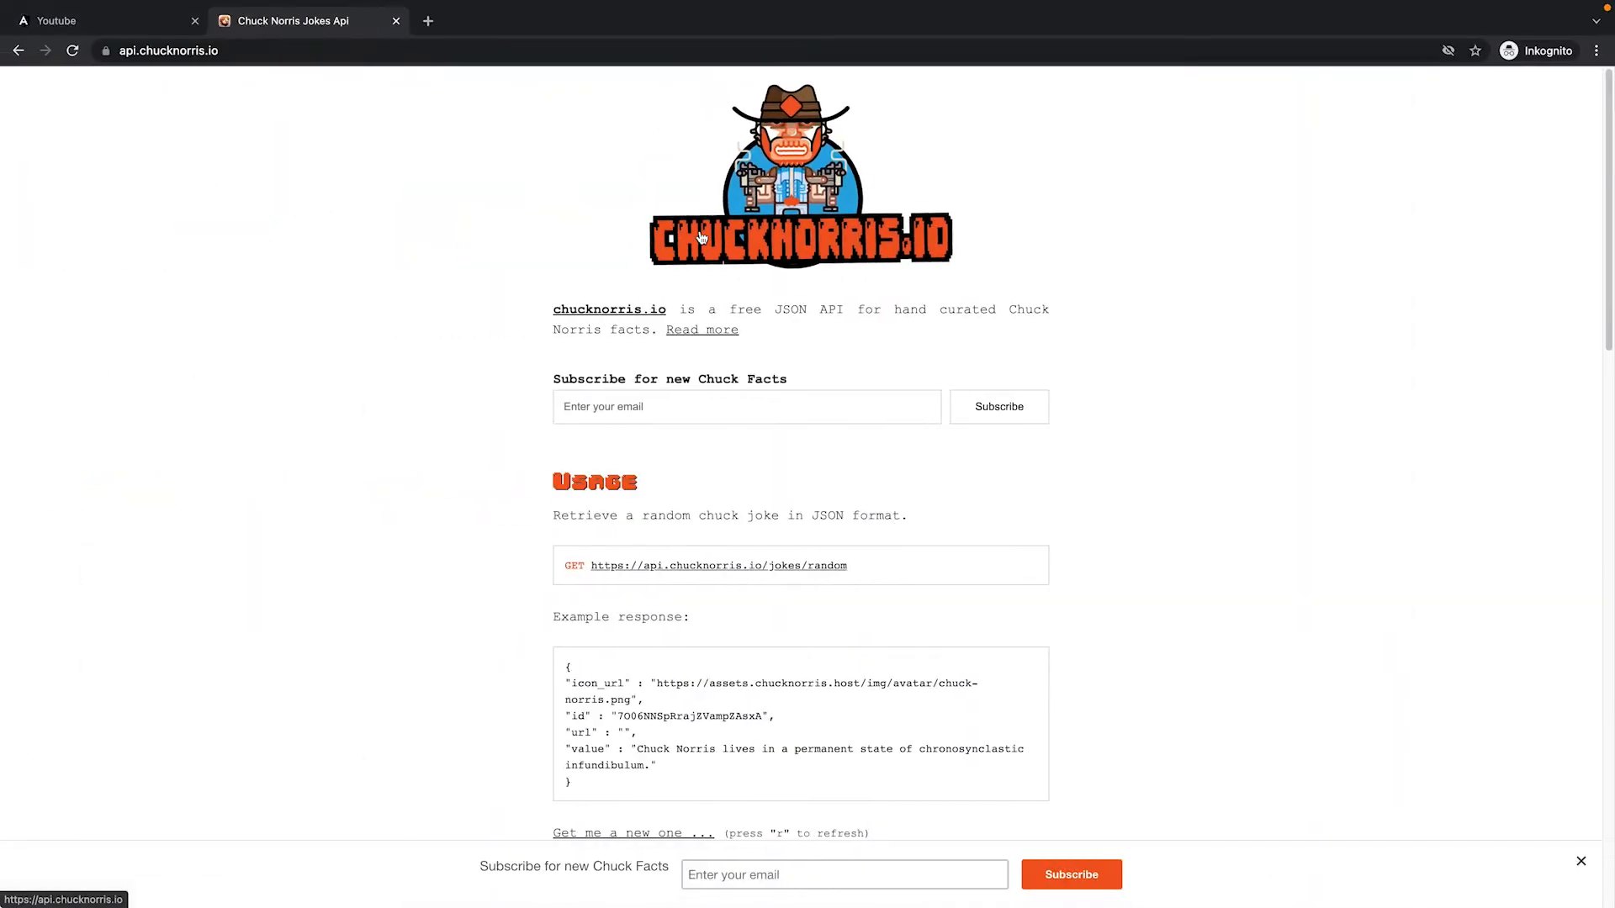
pyautogui.moveTo(437, 394)
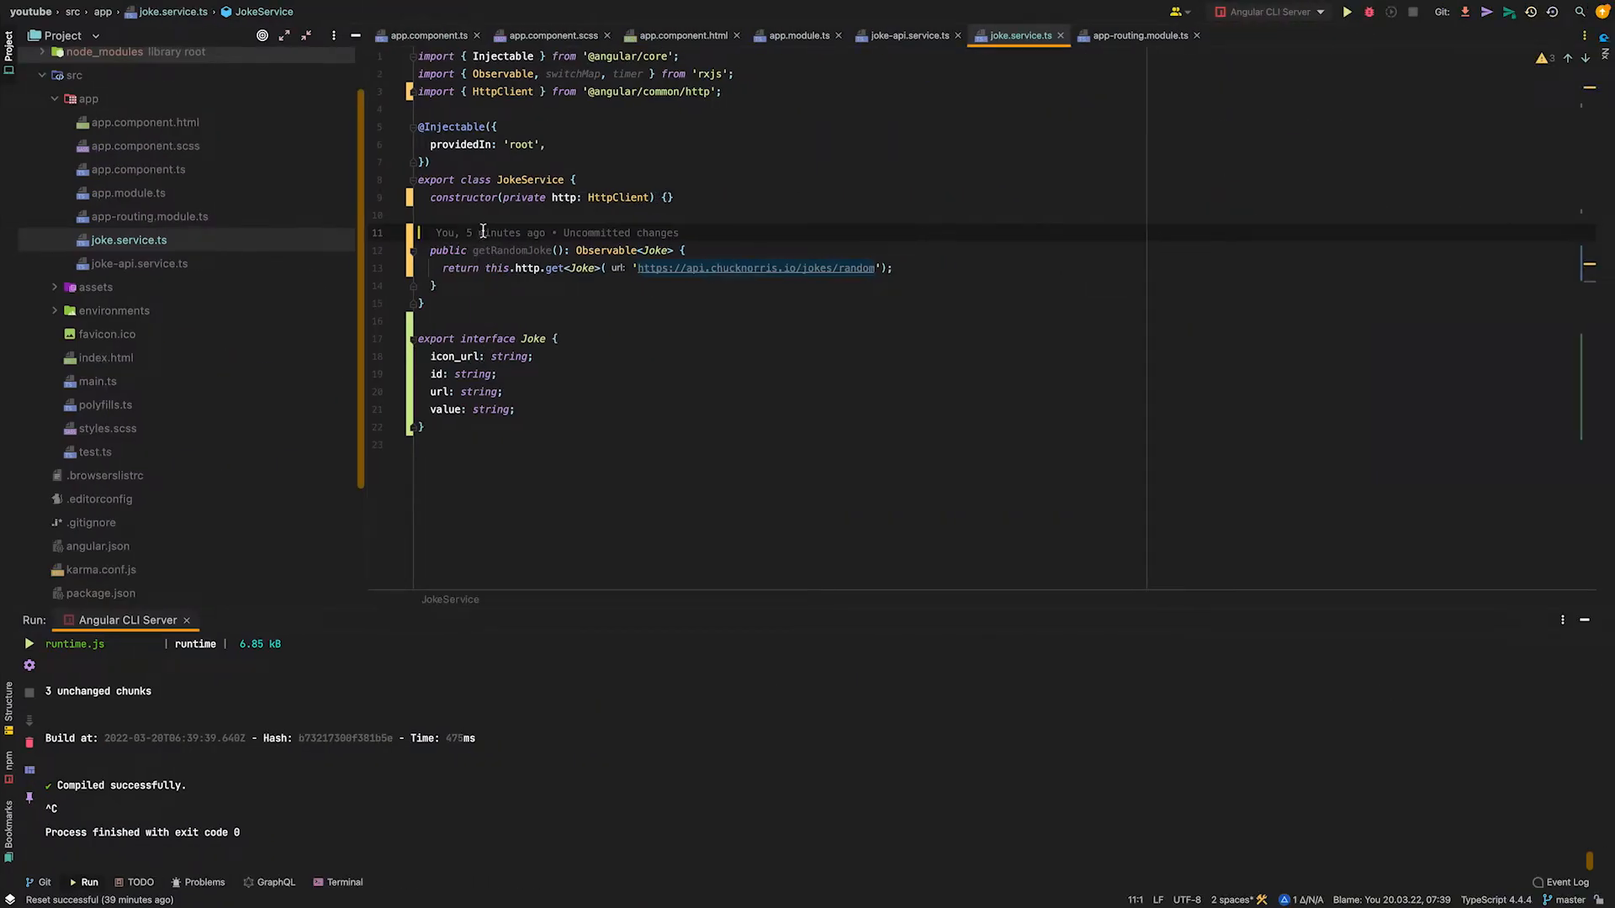
pyautogui.moveTo(615, 197)
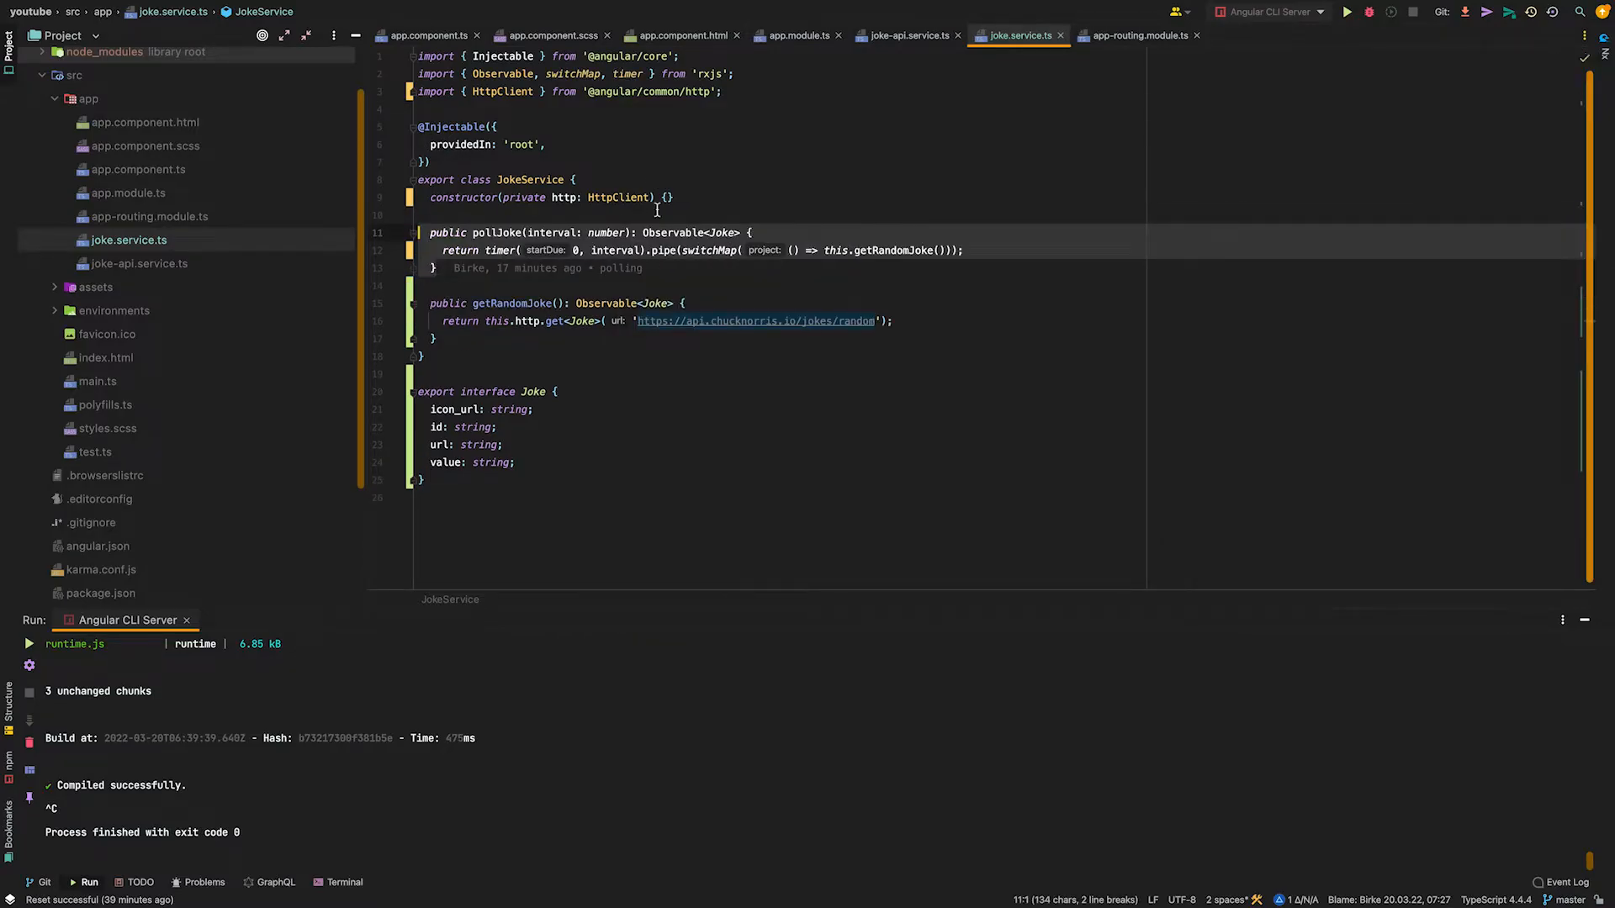
# Add pollJoke(interval) using timer(0, interval) with switchMap to getRandomJoke(), then move to app.component.ts.
pyautogui.click(545, 268)
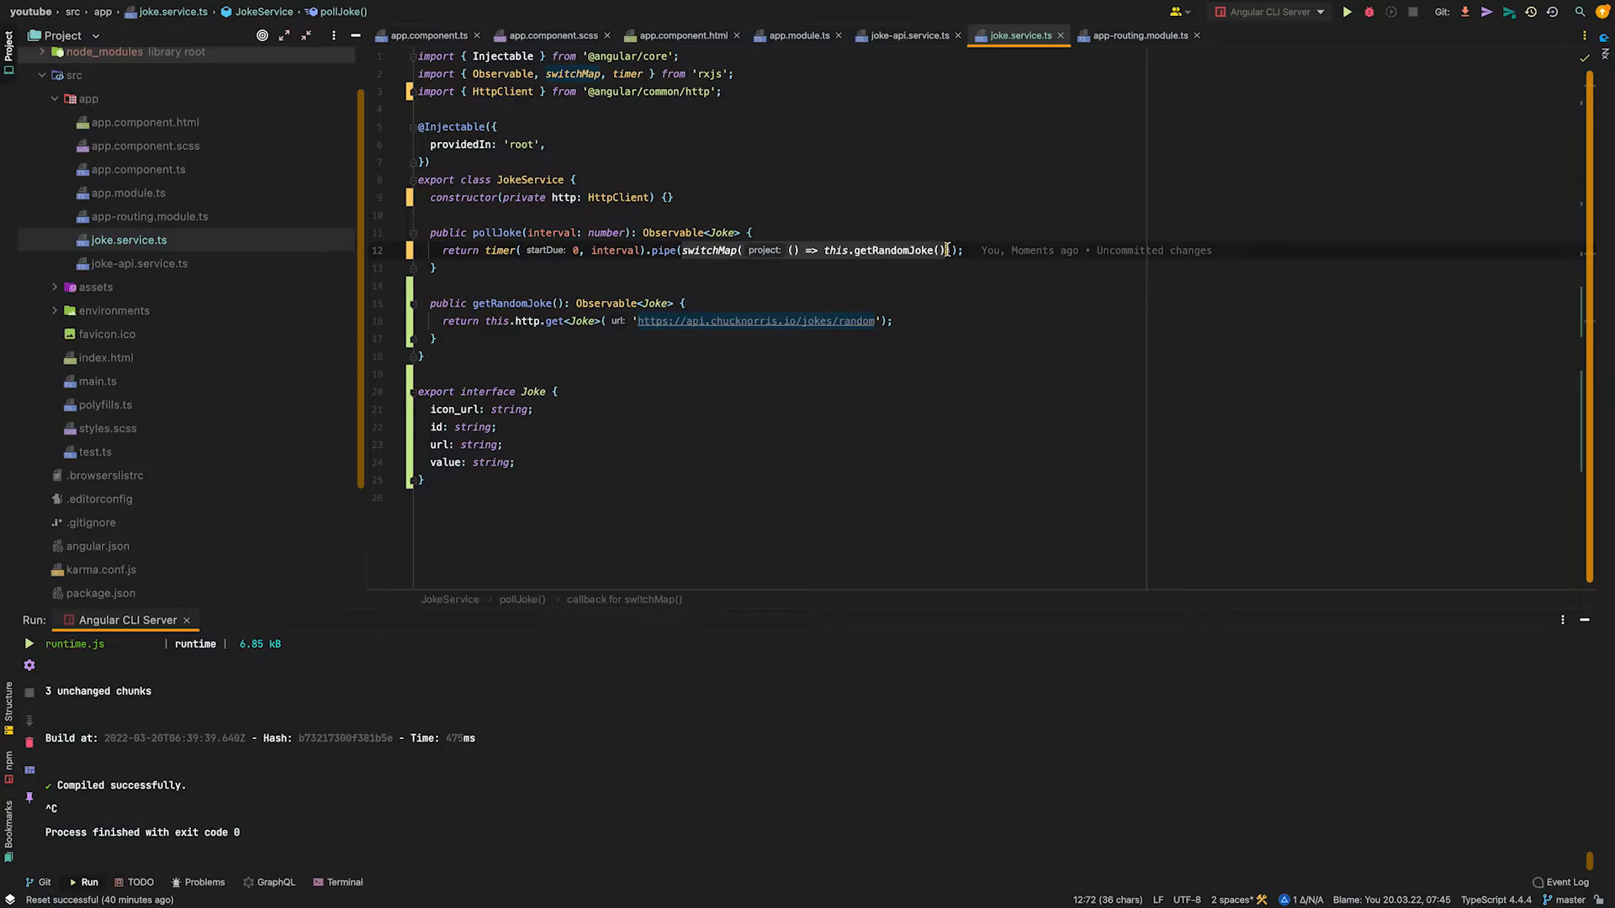
pyautogui.click(886, 250)
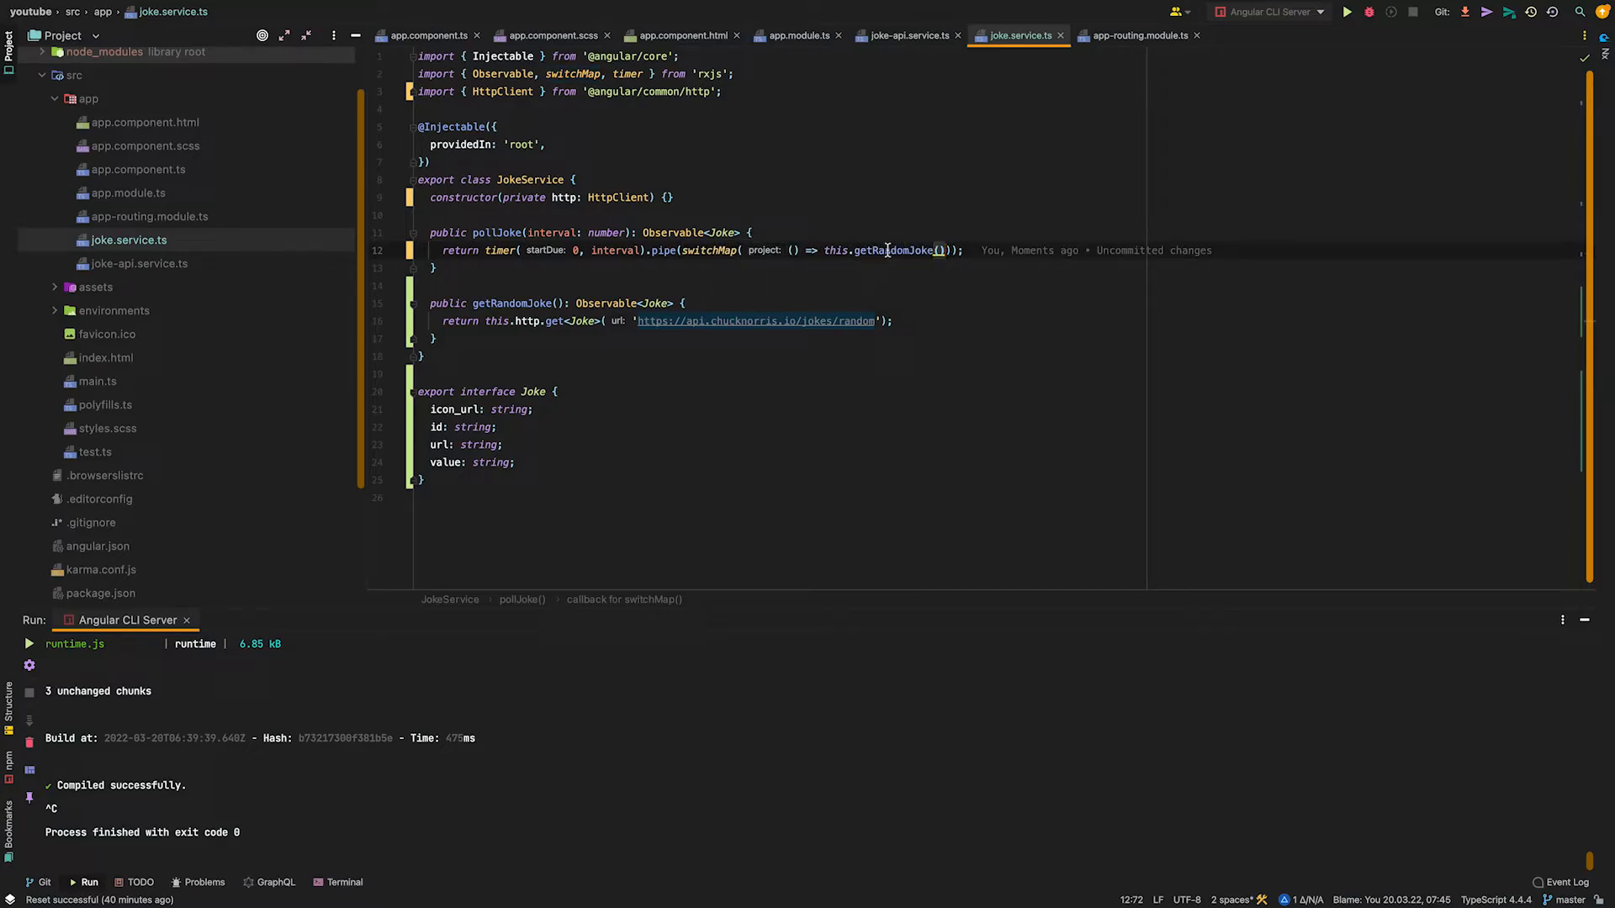
pyautogui.moveTo(888, 251)
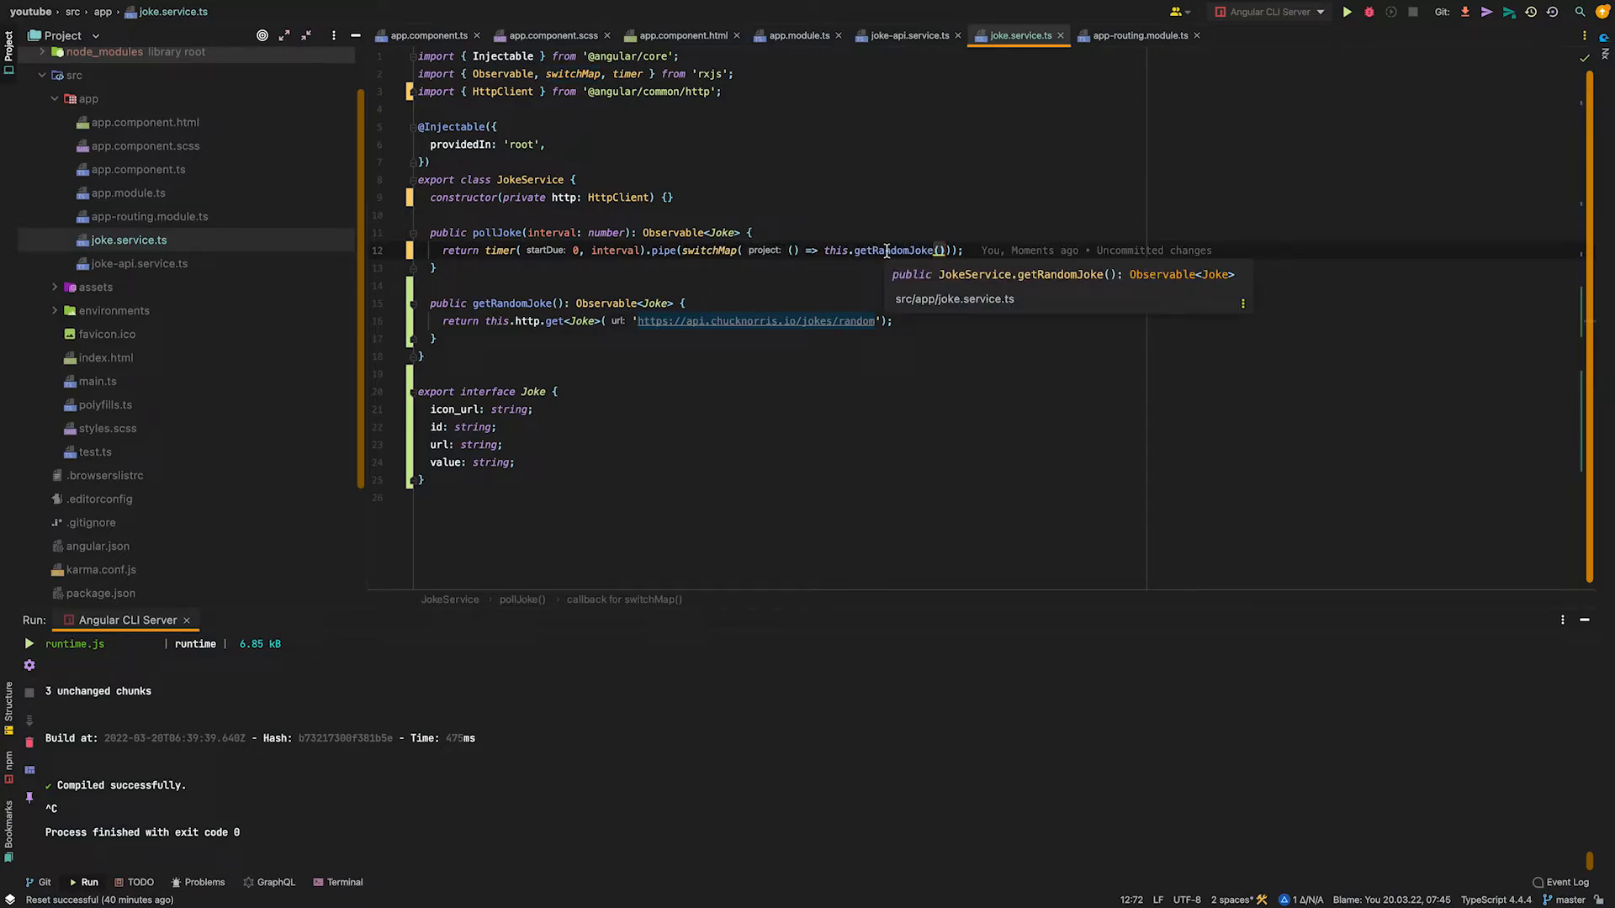
pyautogui.click(424, 35)
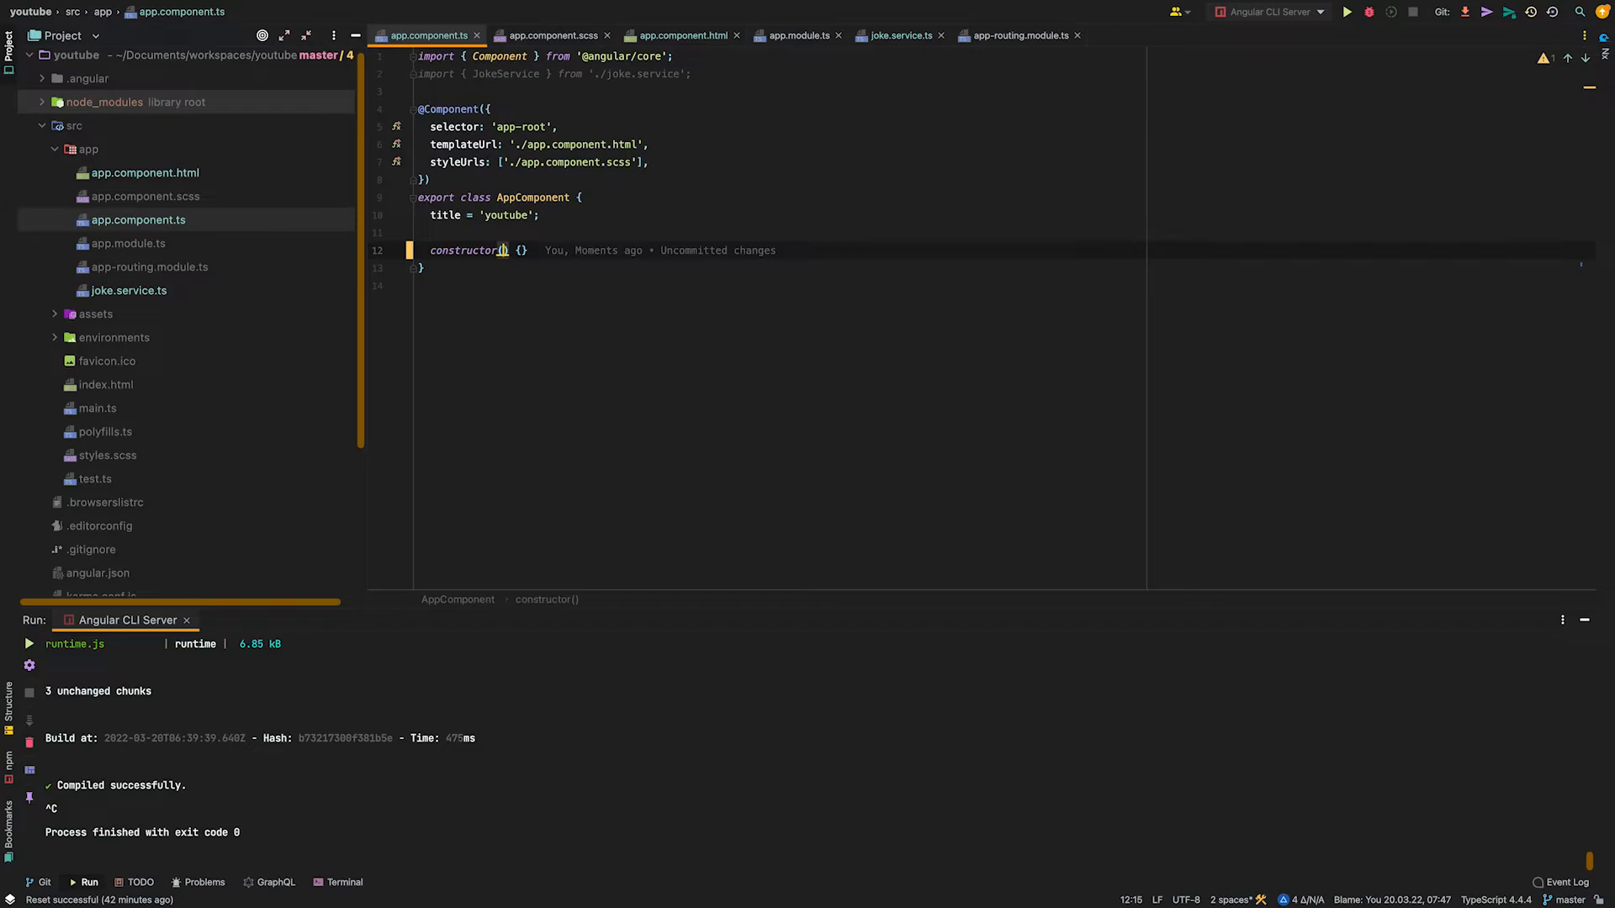
# Inject JokeService via the constructor and add randomJoke$ = this.jokeService.pollJoke(5_000).
pyautogui.write('public jokeService: JokeService')
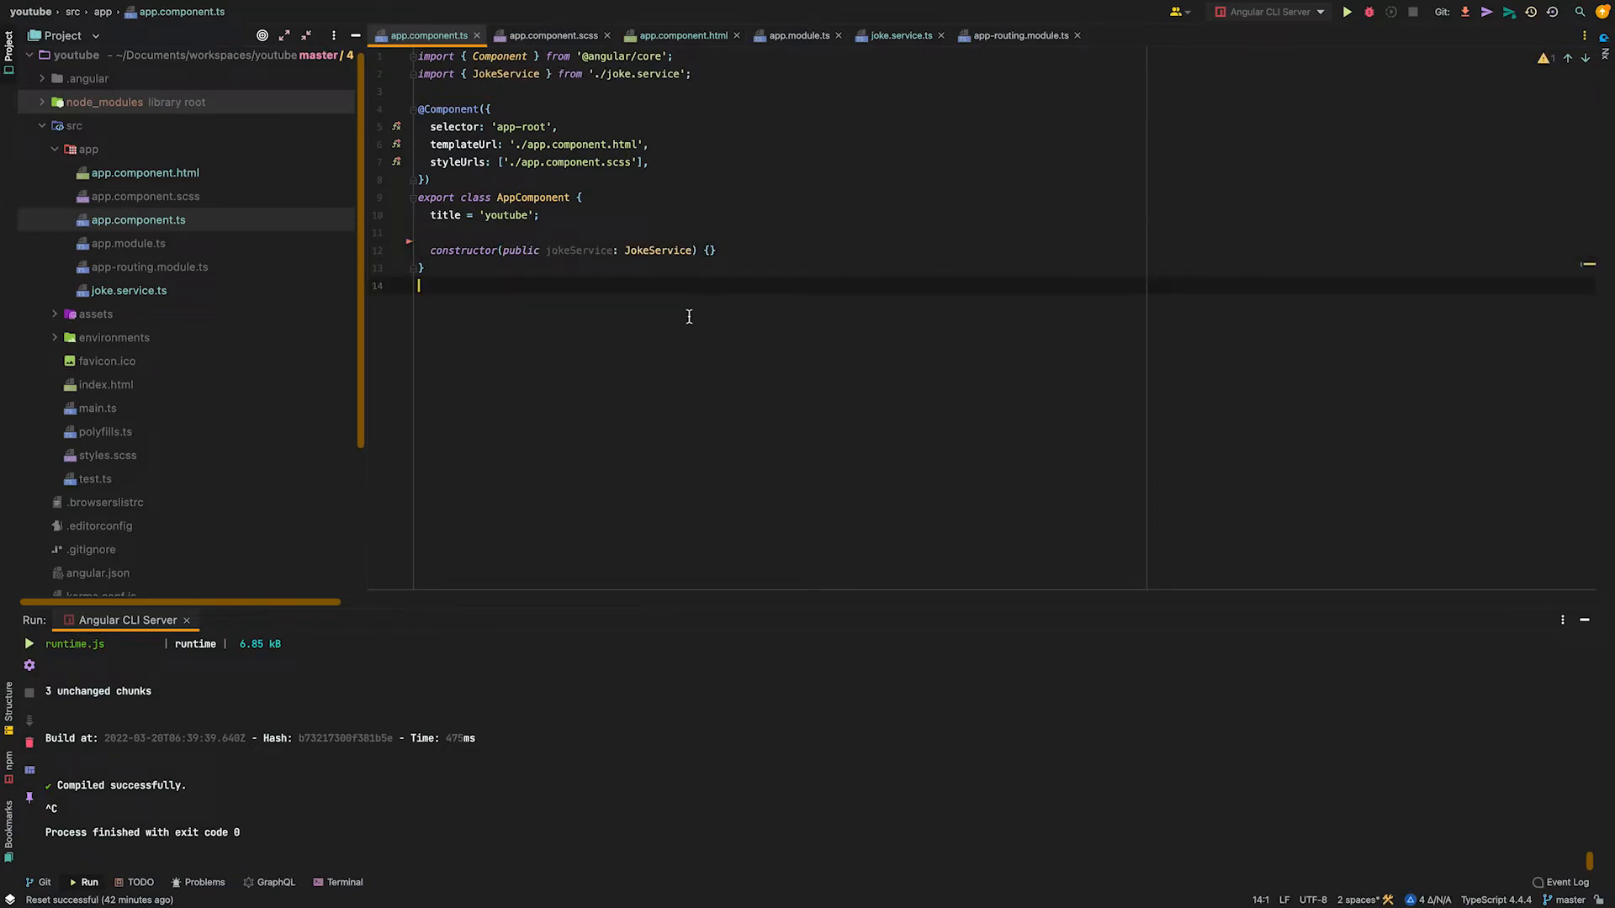
pyautogui.write('public randomJoke$ = this.jokeService.pollJoke(5_000);')
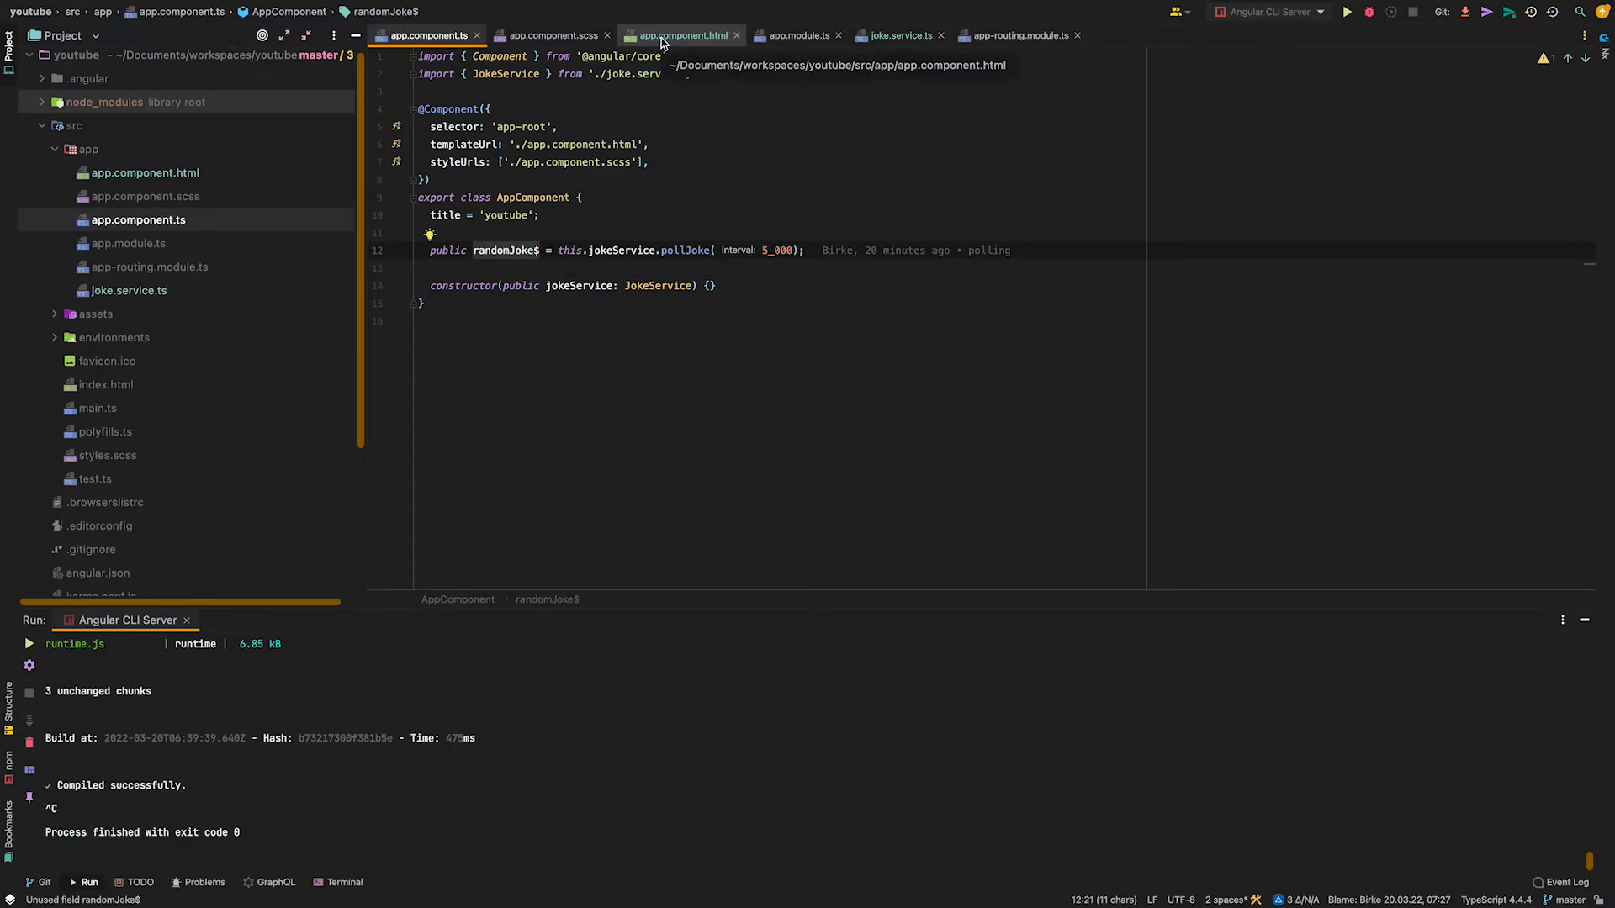
# Show the joke in app.component.html with <p>{{ (randomJoke$ | async)?.value }}</p>.
pyautogui.click(679, 35)
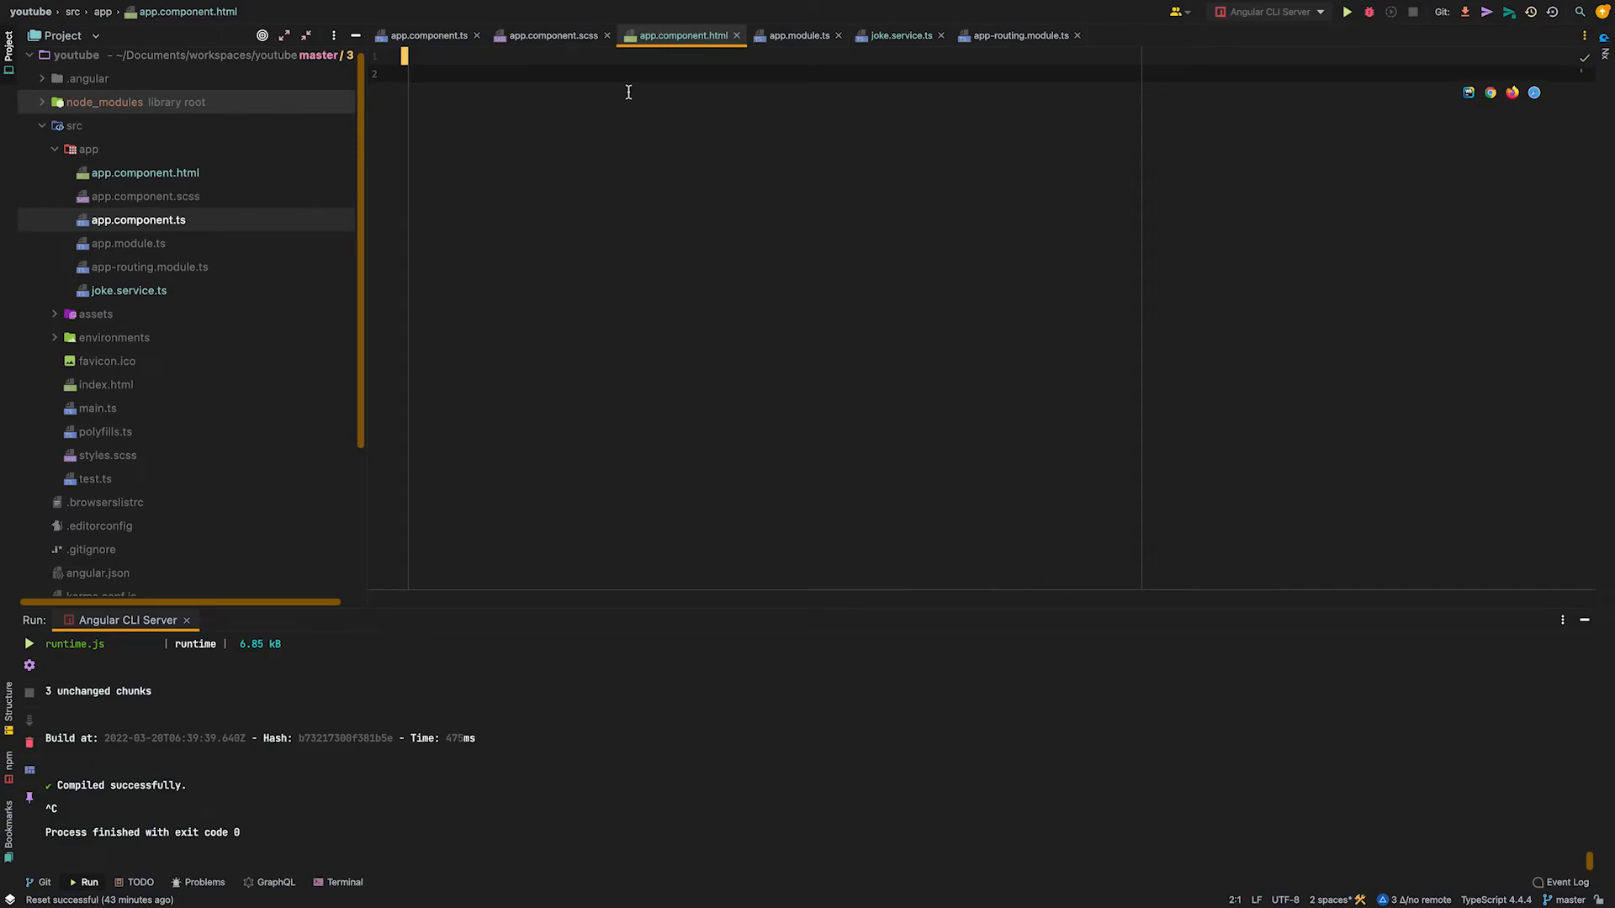
pyautogui.write('<p>{{ (randomJoke$ | async)?.value }}</p>')
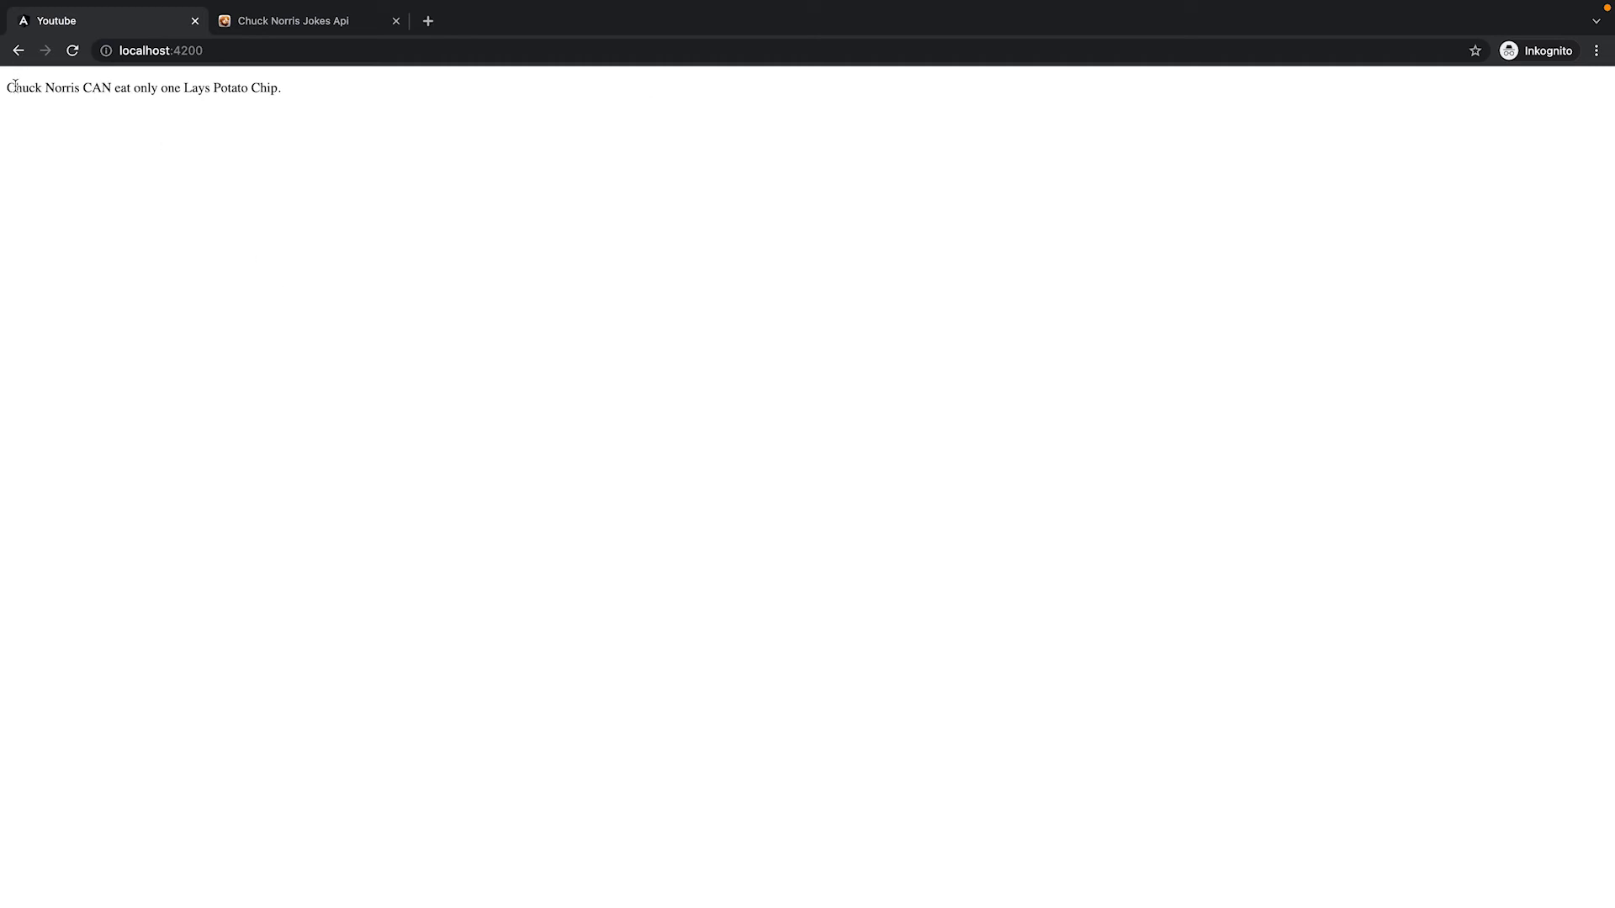
pyautogui.moveTo(368, 173)
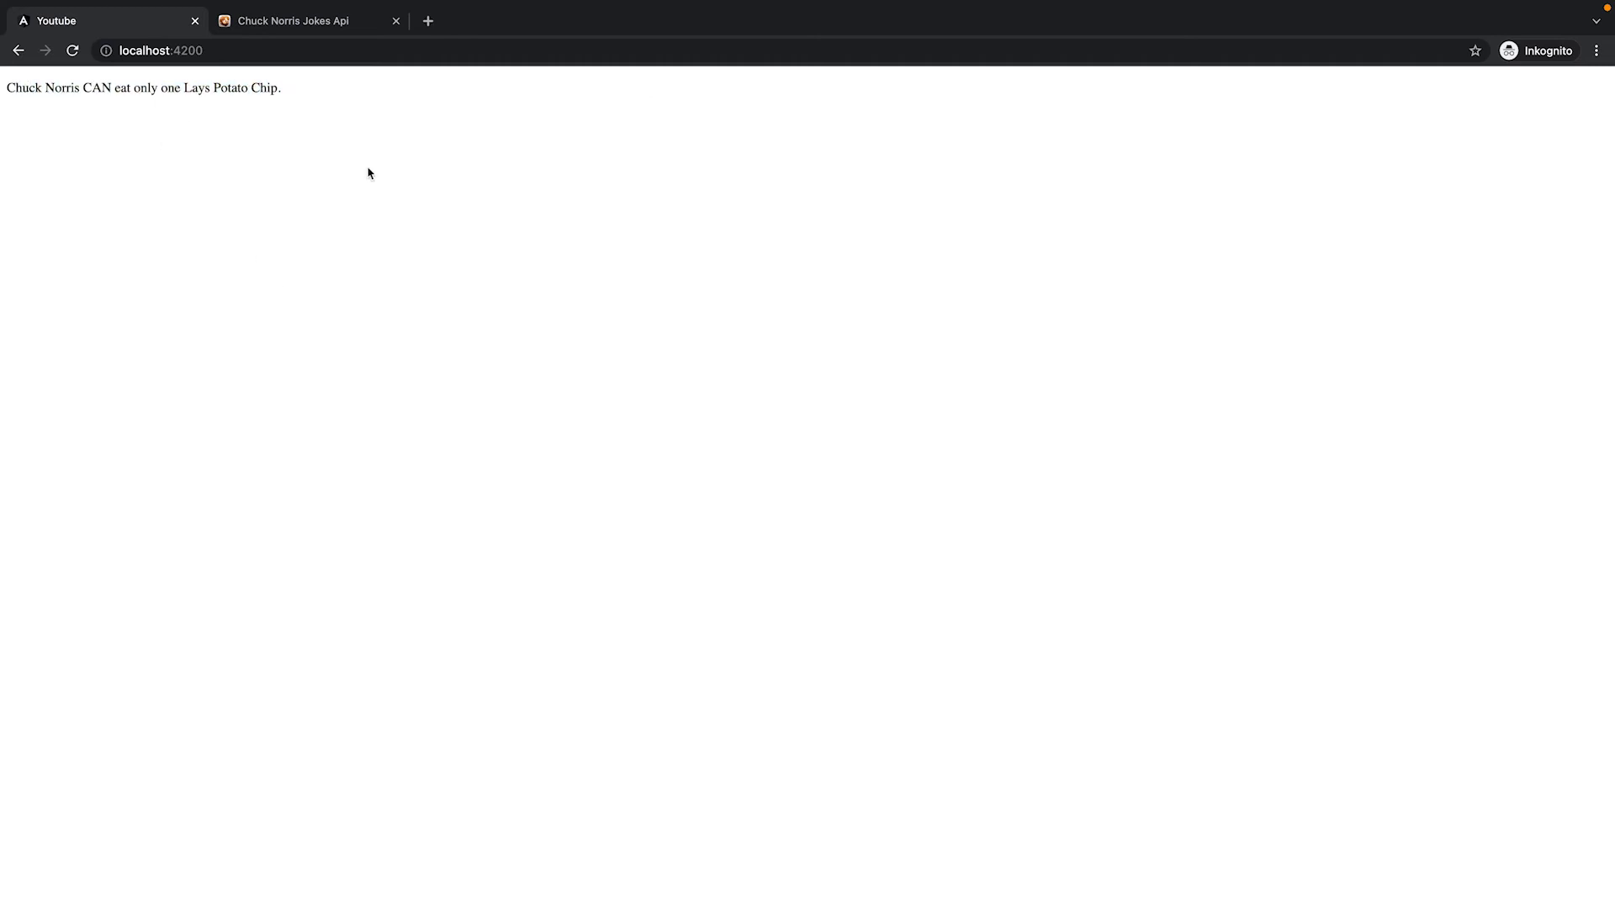